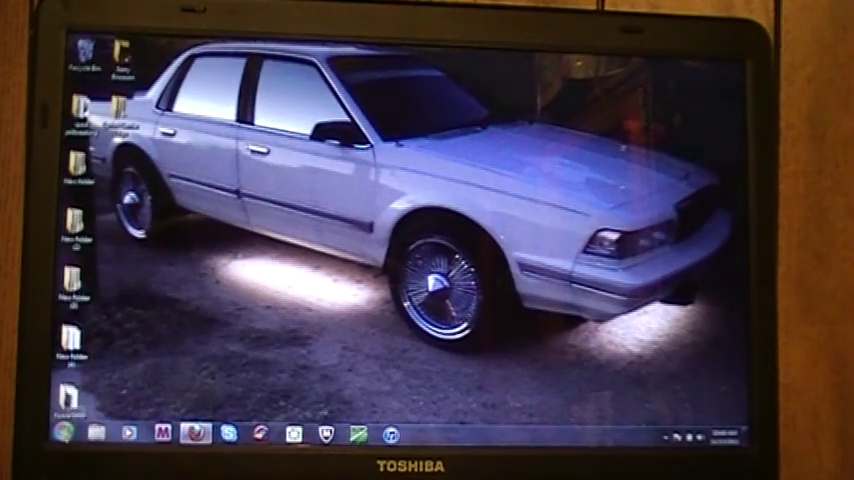
- Open the Computer window from the Start menu to list the drives
click(64, 436)
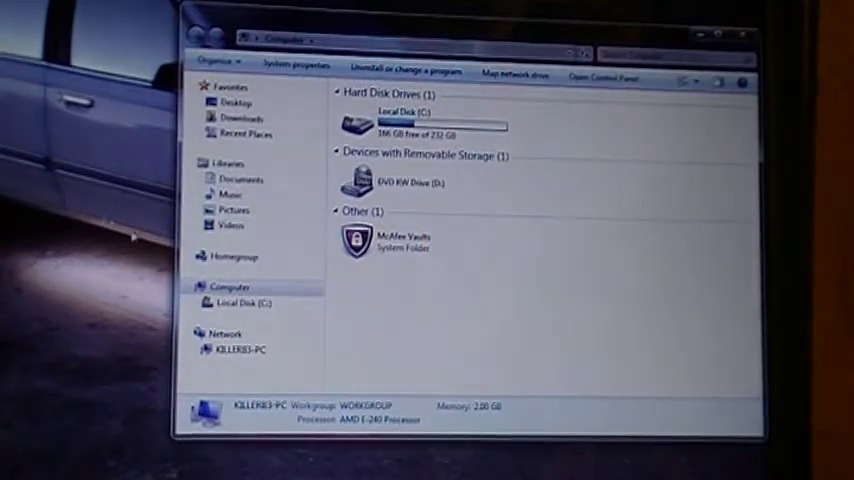
- Navigate C:\Windows\System32\drivers\etc to reach the hosts file folder
double_click(396, 110)
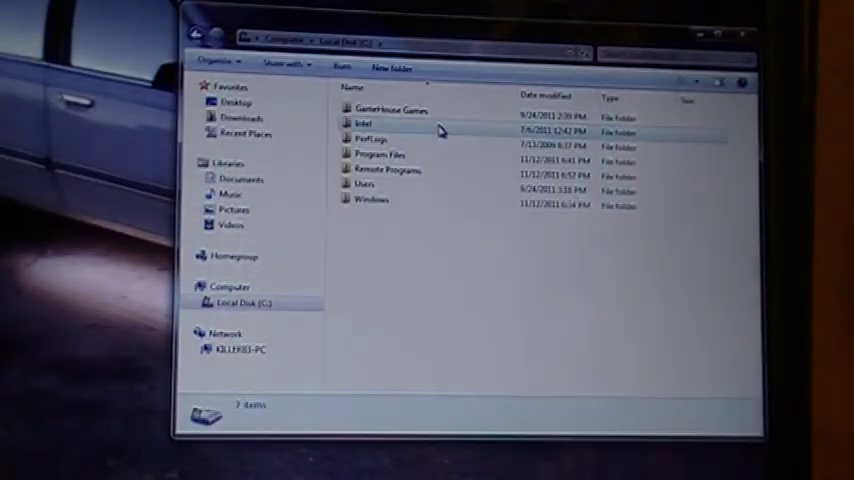
double_click(368, 200)
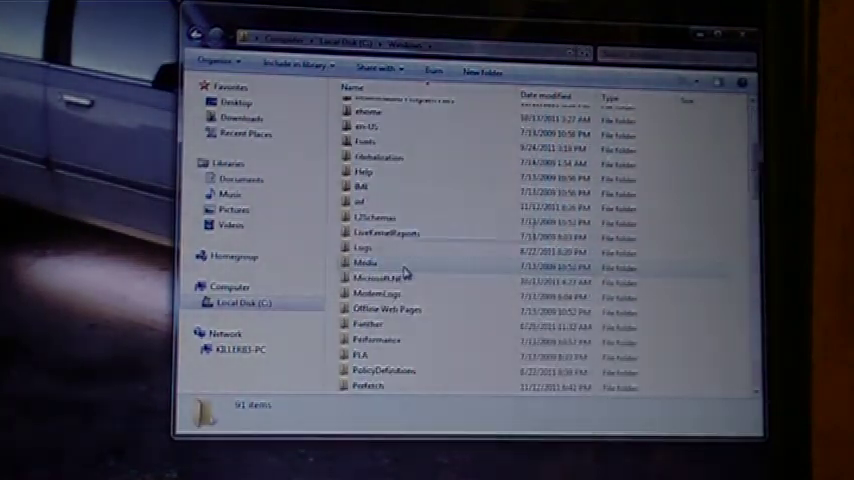
scroll(down, 3)
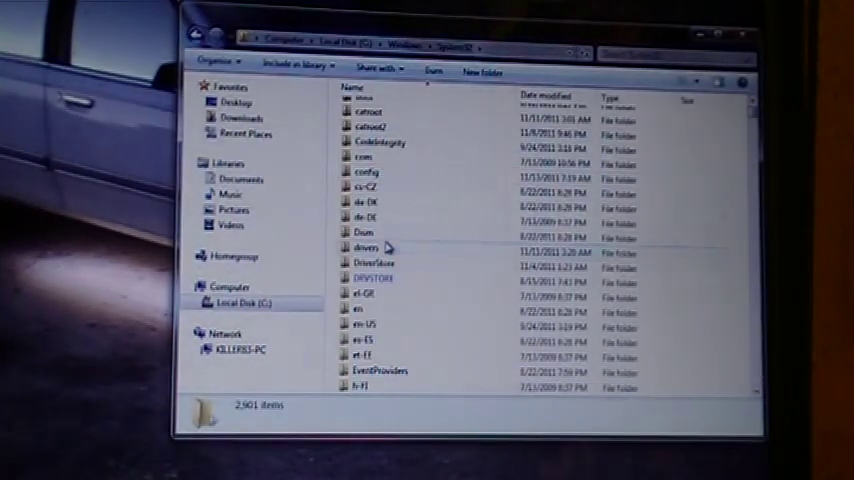
double_click(368, 244)
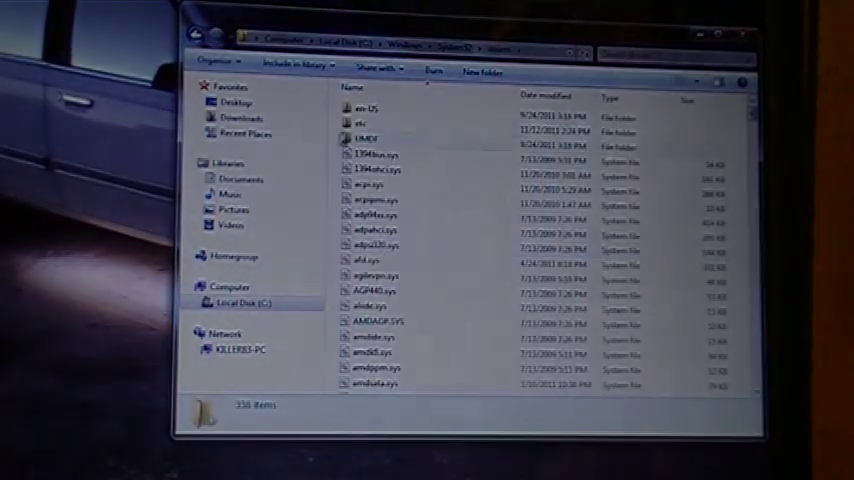
click(364, 124)
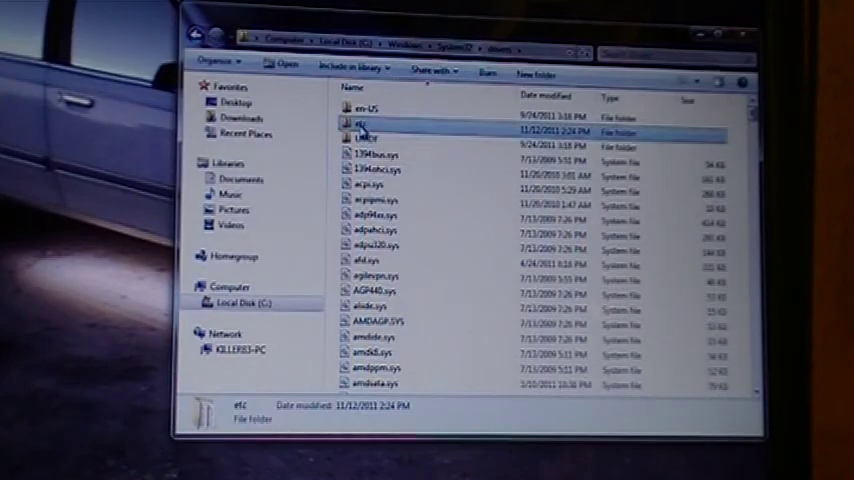
double_click(356, 120)
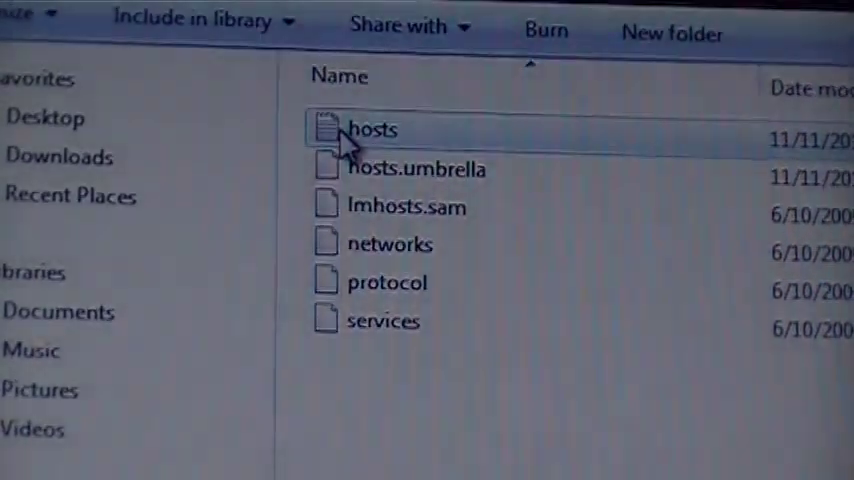
- Open the hosts file from the etc folder in Notepad
click(372, 130)
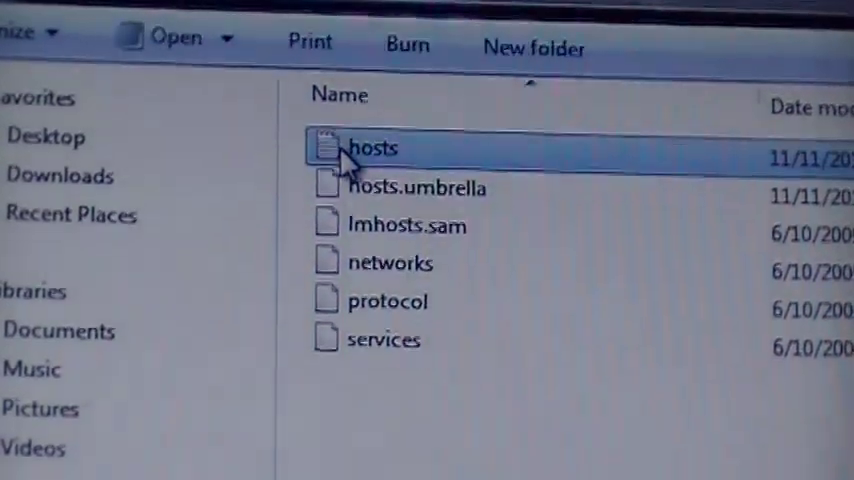
double_click(372, 148)
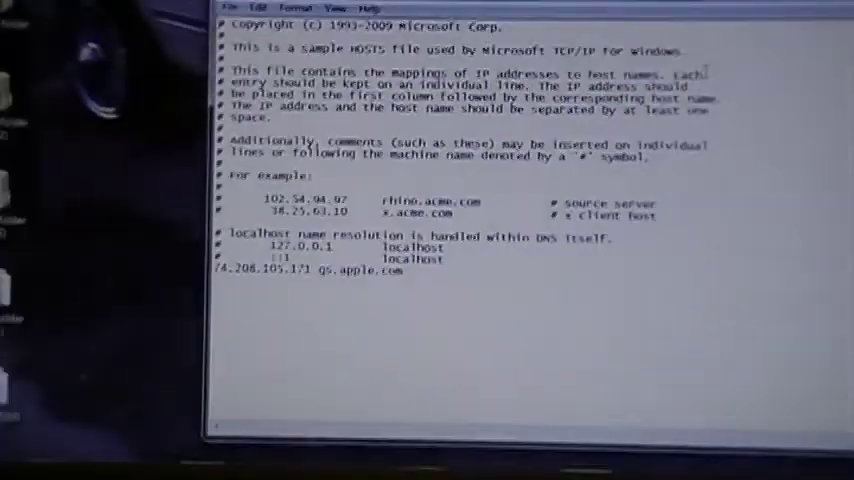
- Bring up Save As for the edited hosts file from Notepad's File menu
click(258, 116)
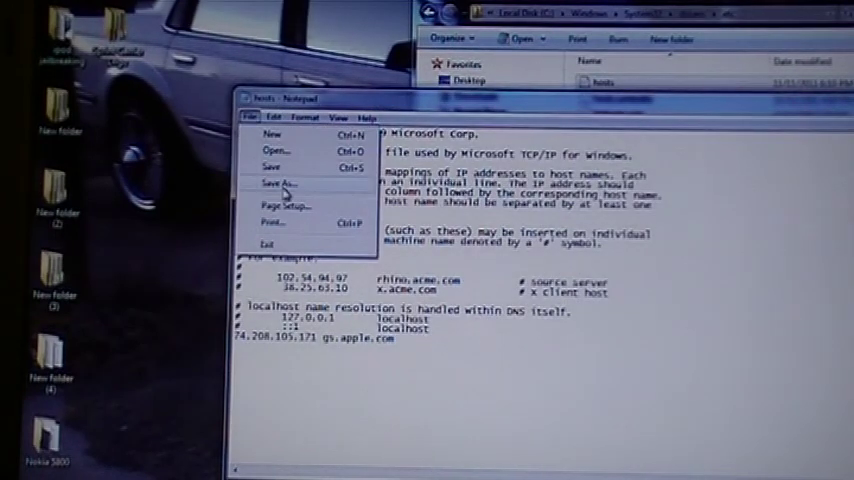
click(280, 184)
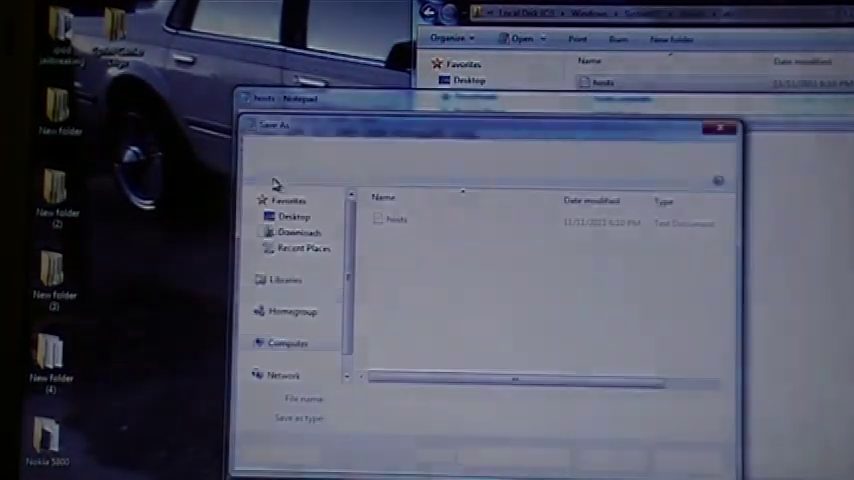